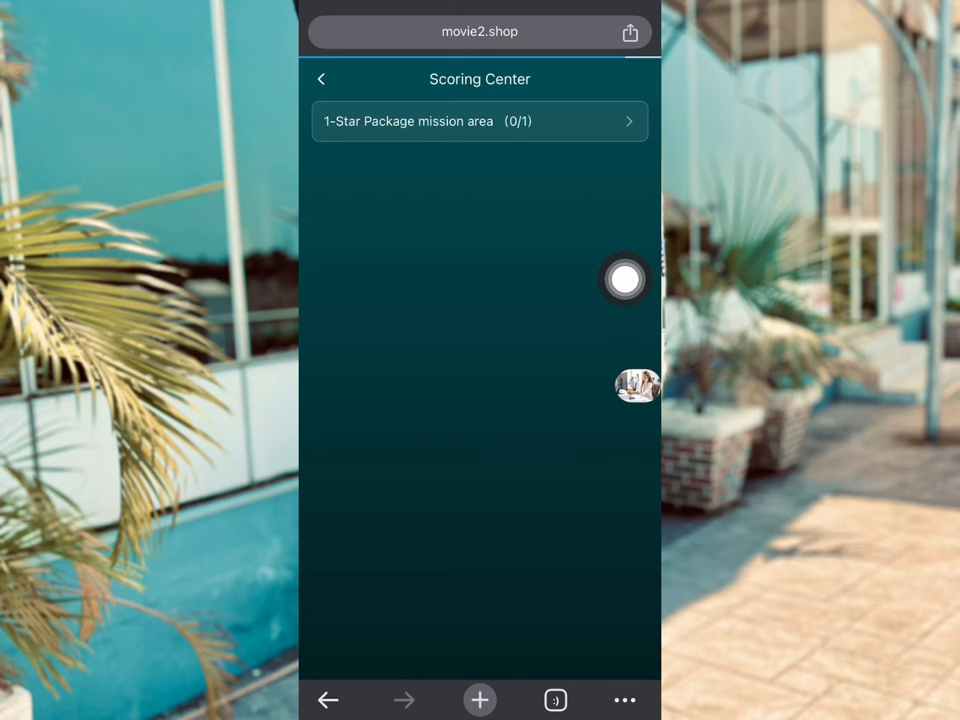
# Play the Disney Movies trailer from the 1-Star Package mission.
pyautogui.click(480, 122)
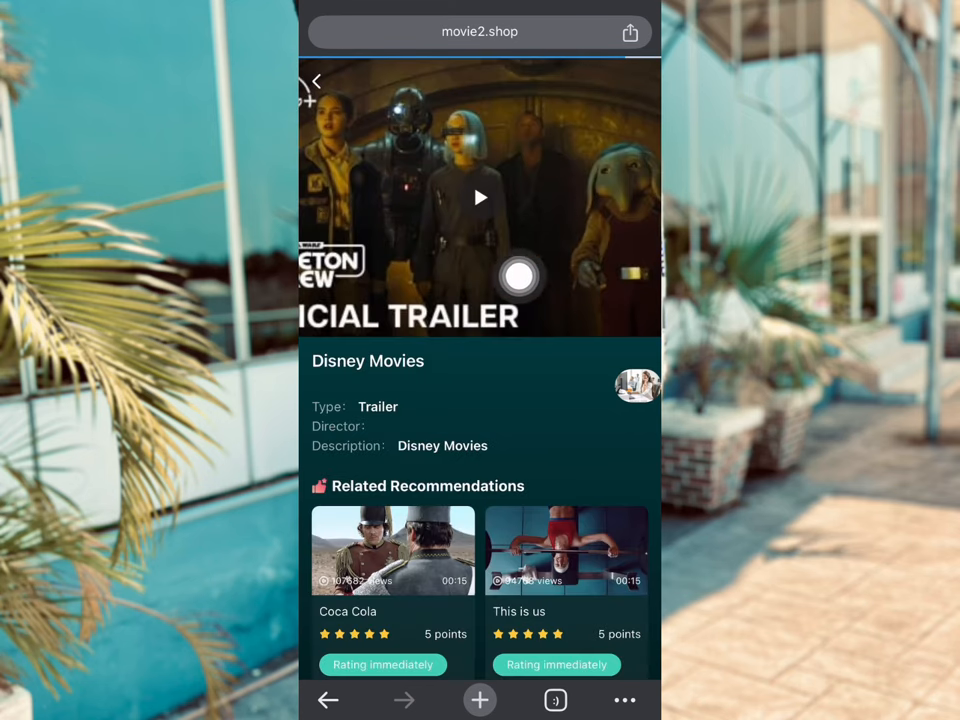
pyautogui.moveTo(520, 278); pyautogui.dragTo(624, 240)
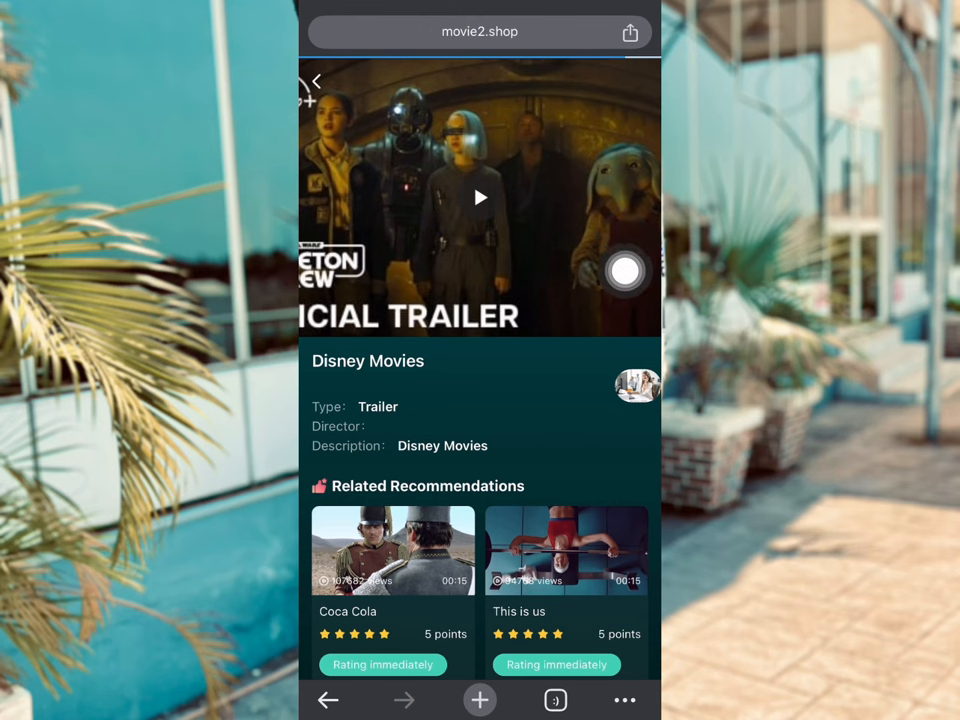
pyautogui.click(480, 198)
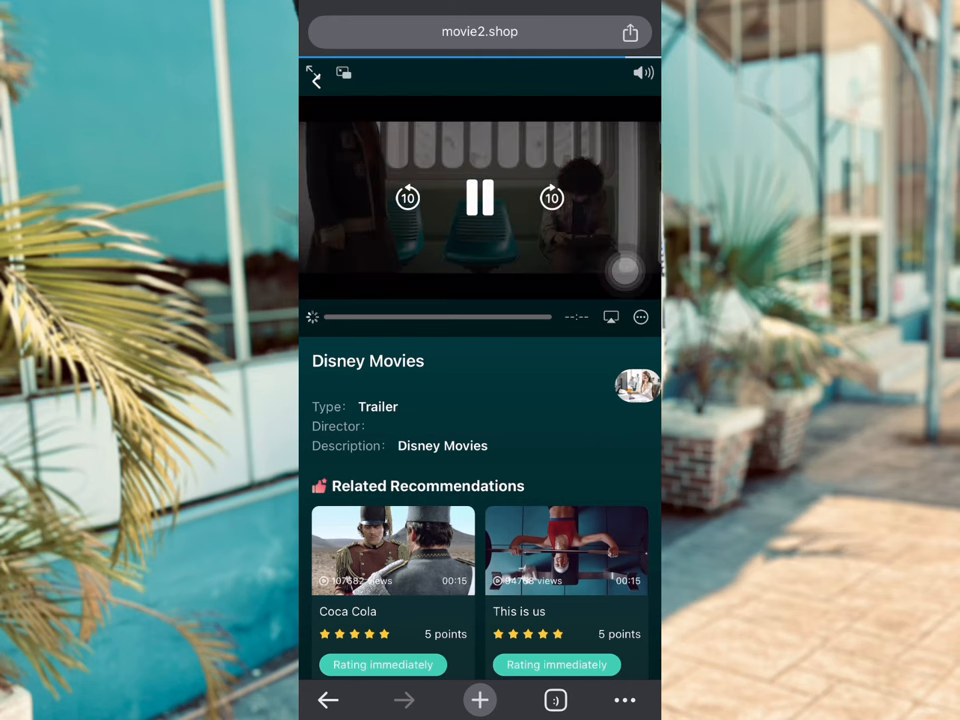
pyautogui.click(480, 198)
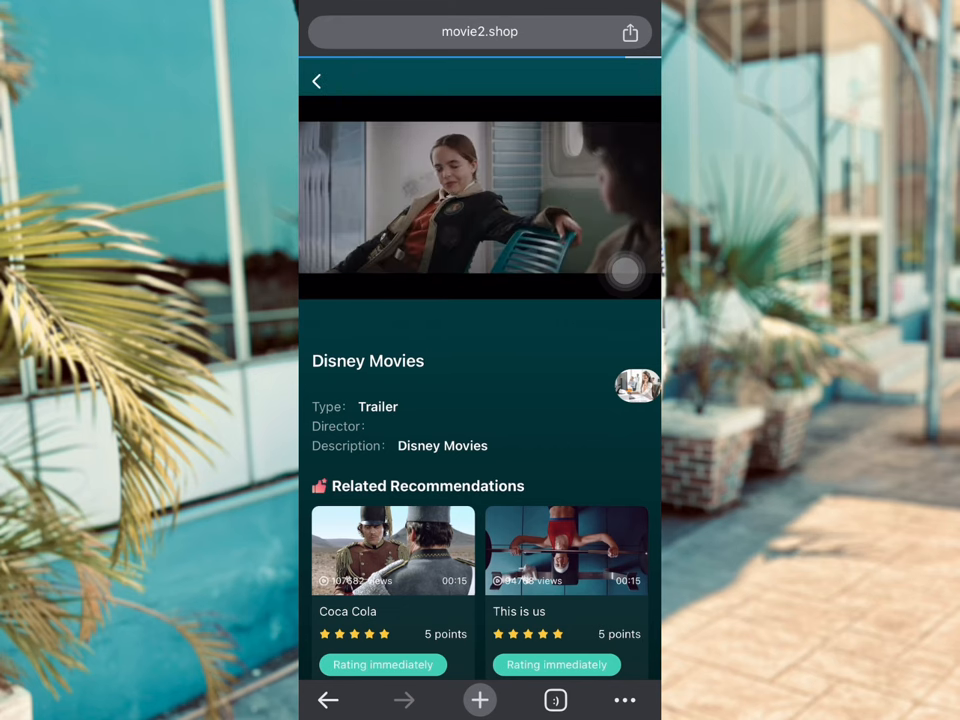
pyautogui.click(480, 198)
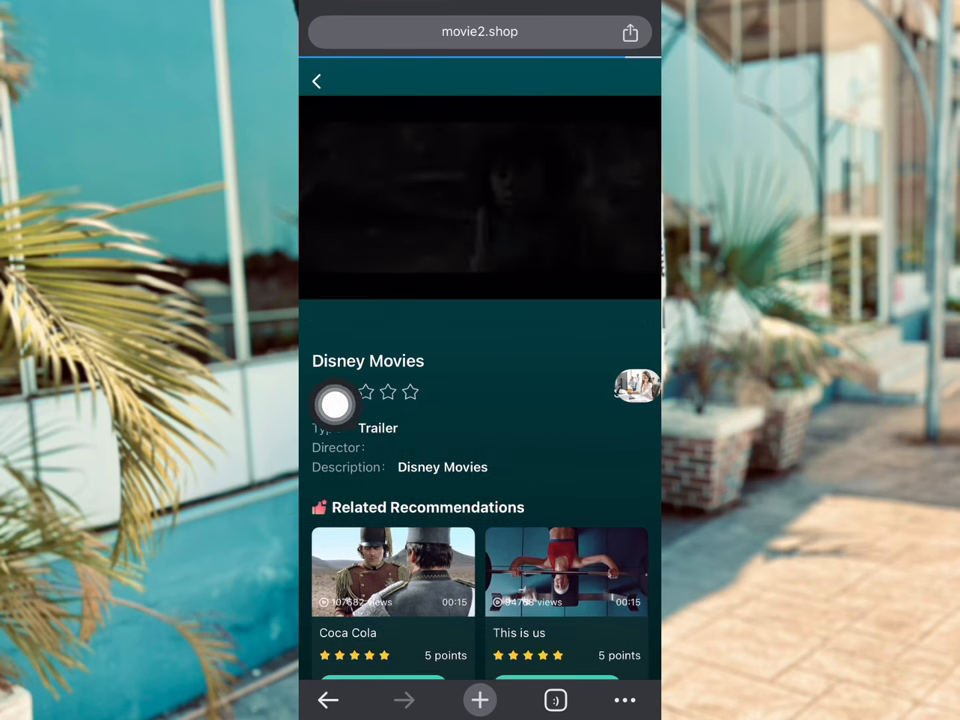
# Give the watched trailer its star rating, earning 1.80 USDT.
pyautogui.click(480, 198)
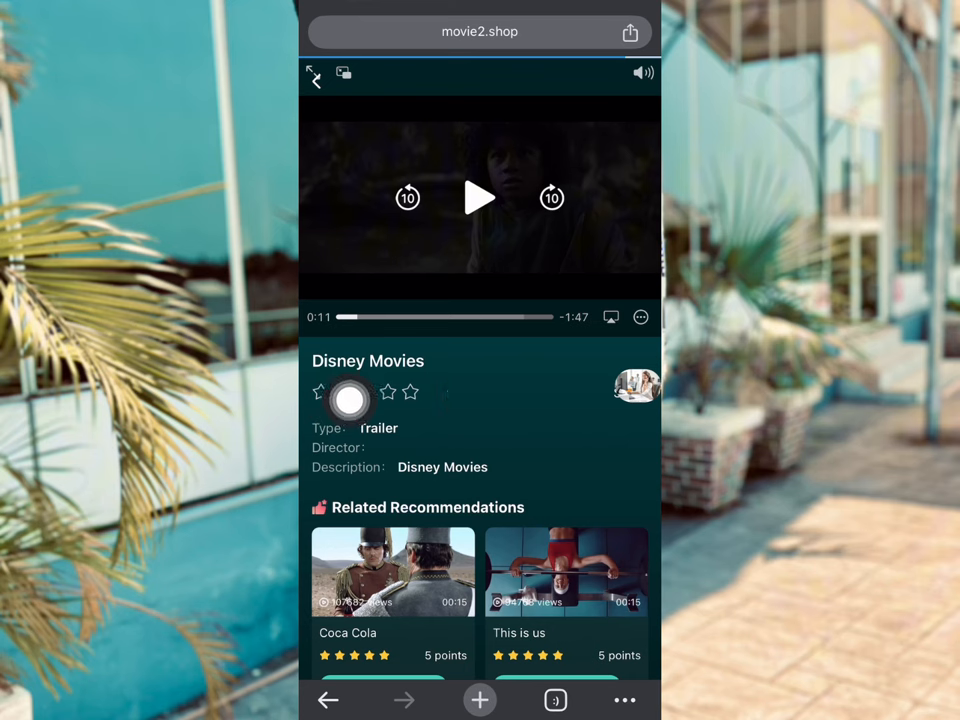
pyautogui.click(410, 390)
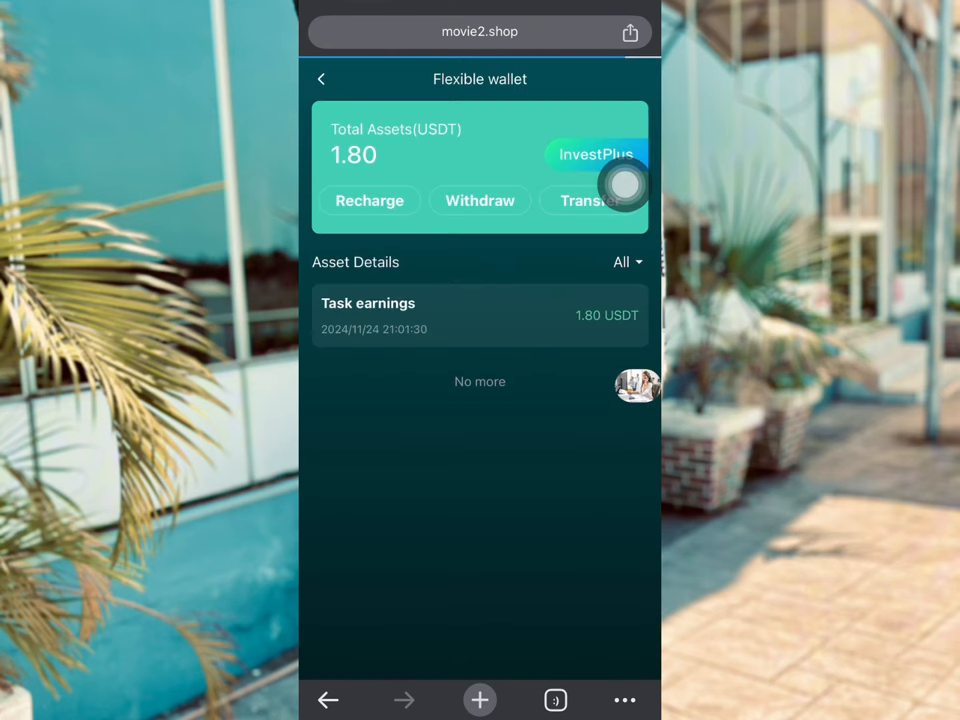
# Start a withdrawal from the Flexible wallet and show the Trust Wallet USDT Tron receive address.
pyautogui.click(480, 200)
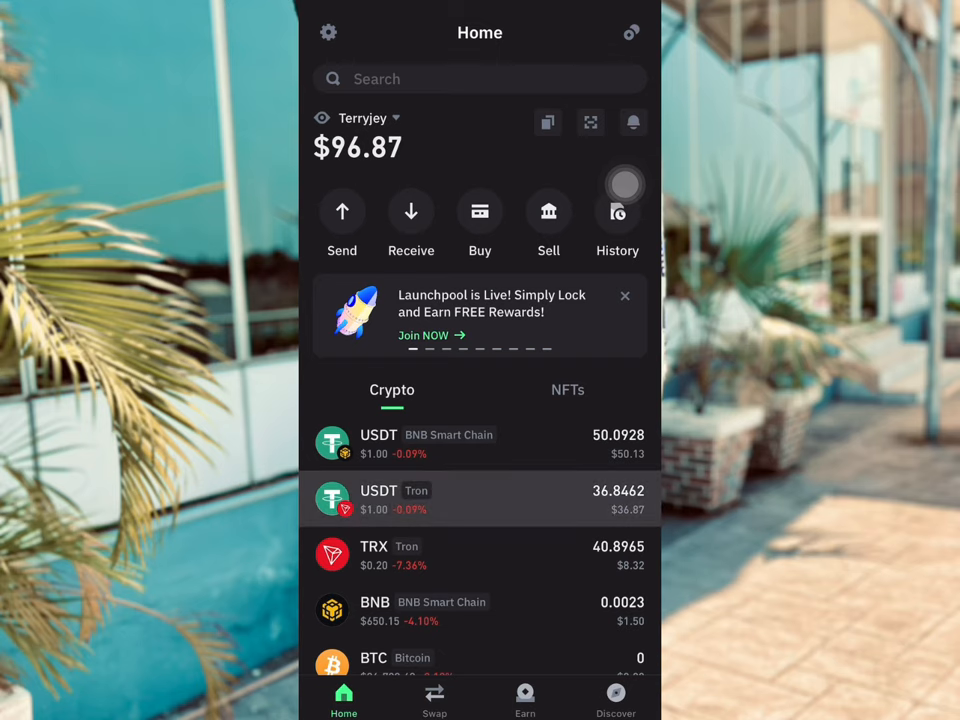
pyautogui.click(480, 500)
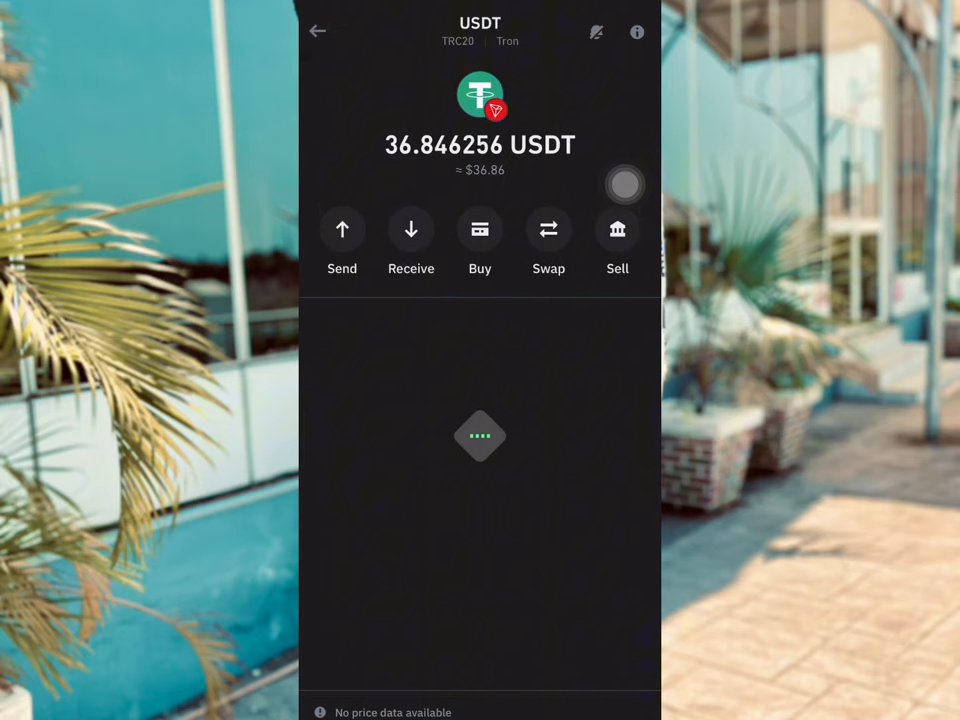
pyautogui.click(410, 240)
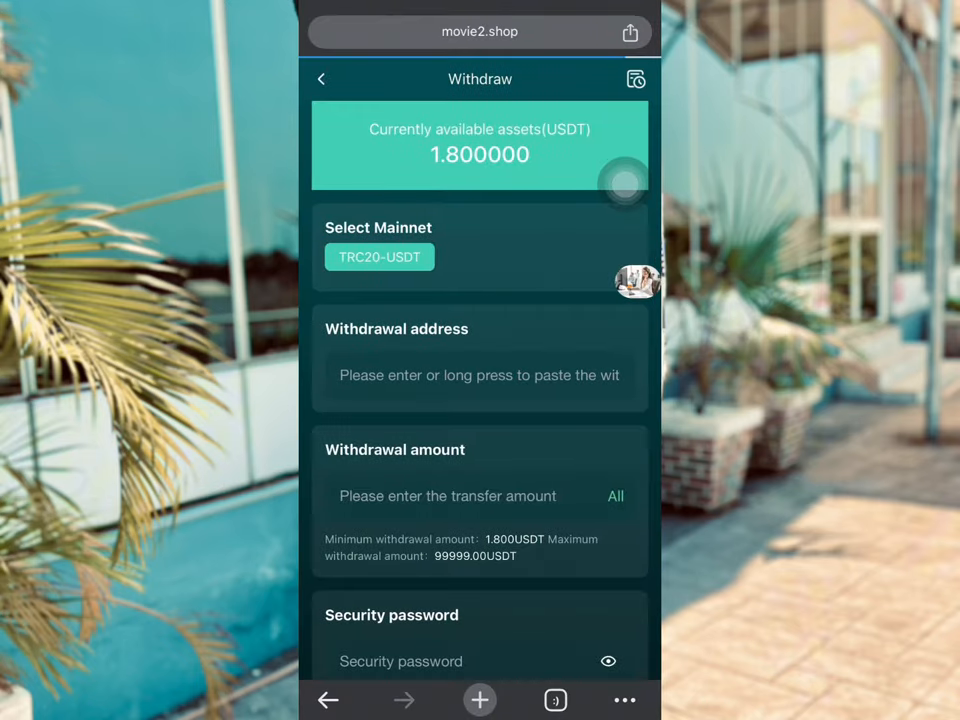
# Withdraw 1.8 USDT to the Tron wallet address with the security password and confirm success.
pyautogui.click(480, 376)
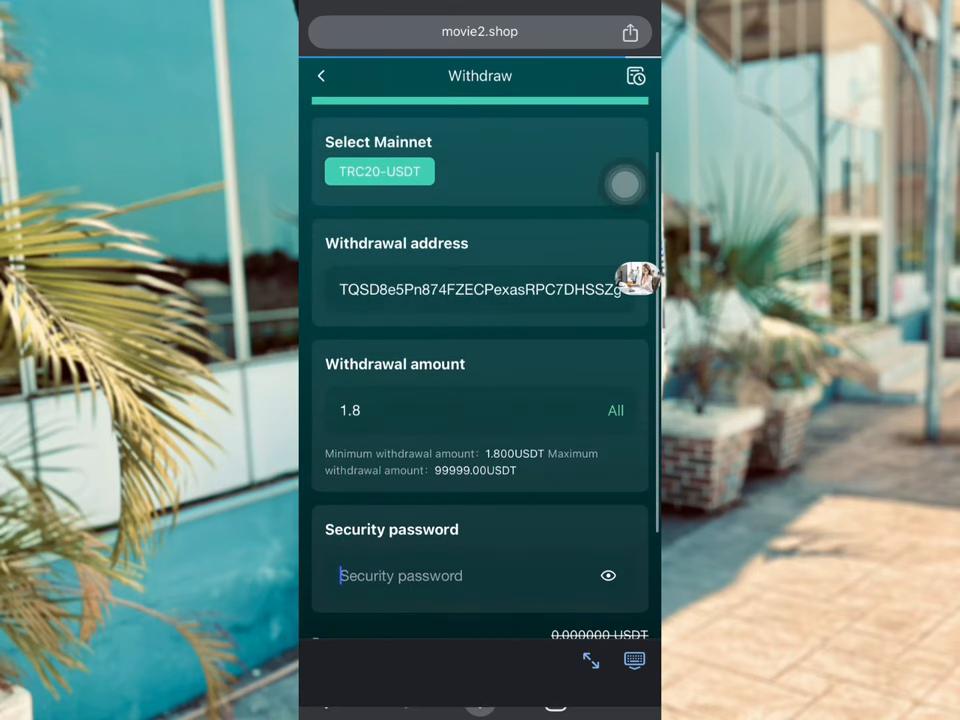
pyautogui.write('••••')
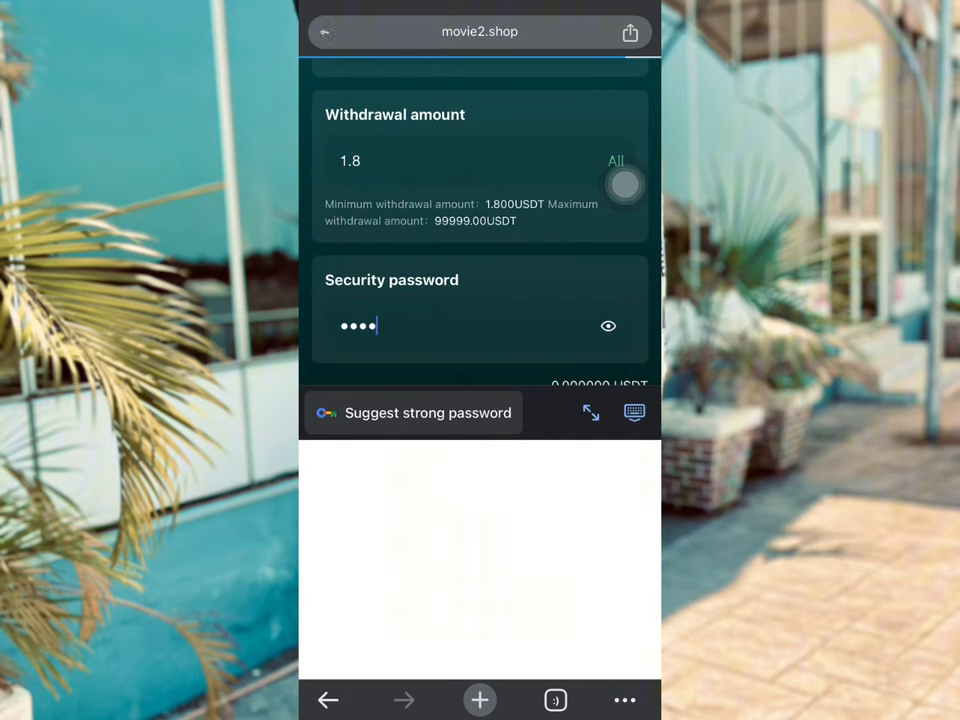
pyautogui.write('••')
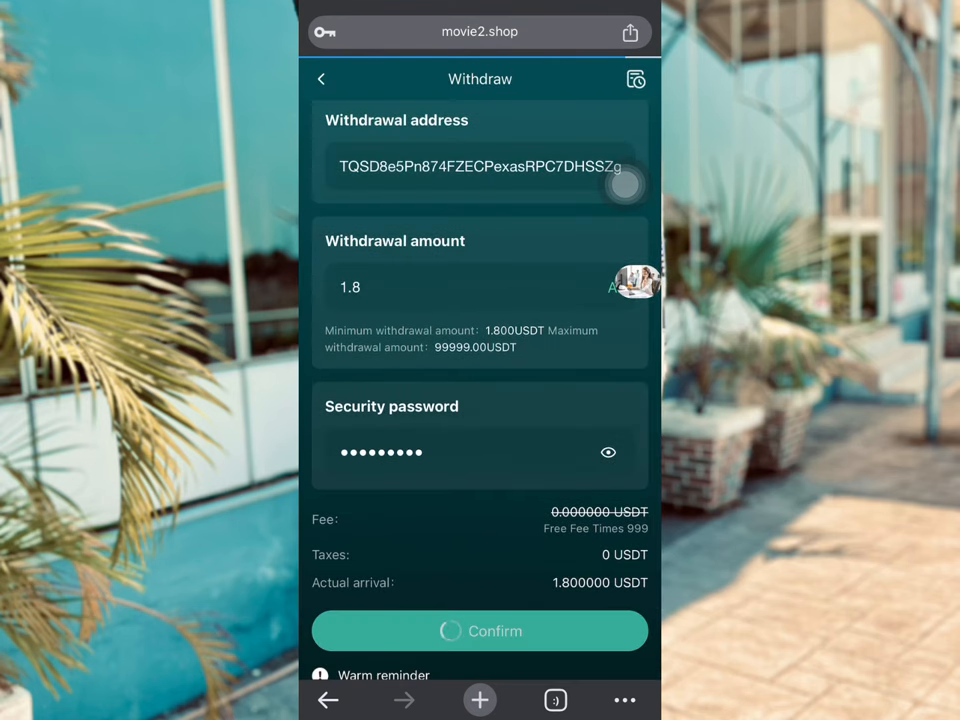
pyautogui.click(480, 632)
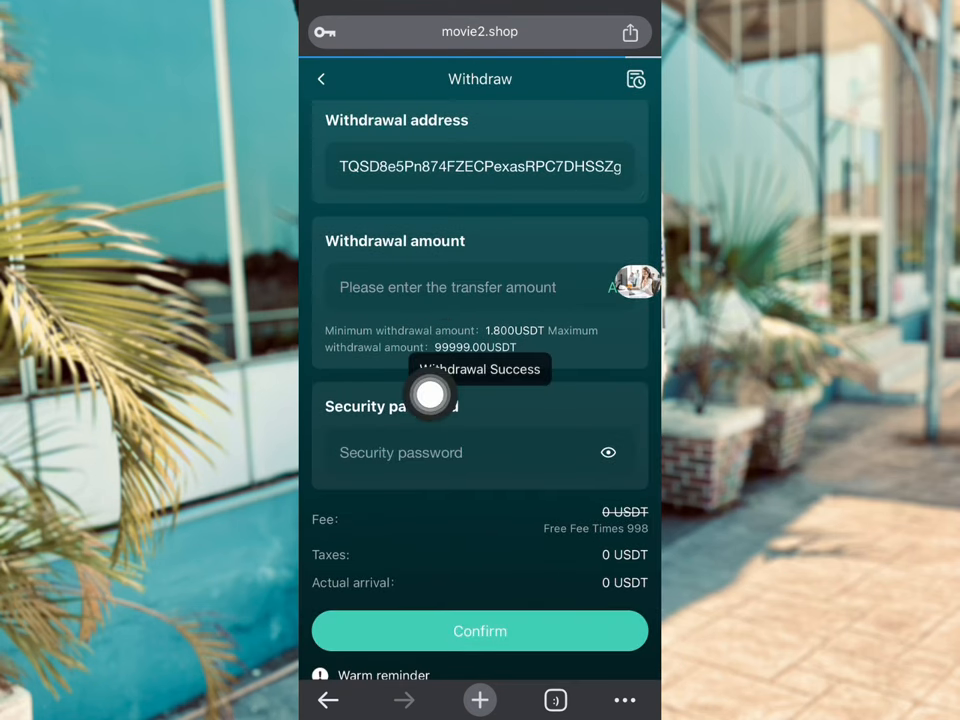
pyautogui.click(480, 632)
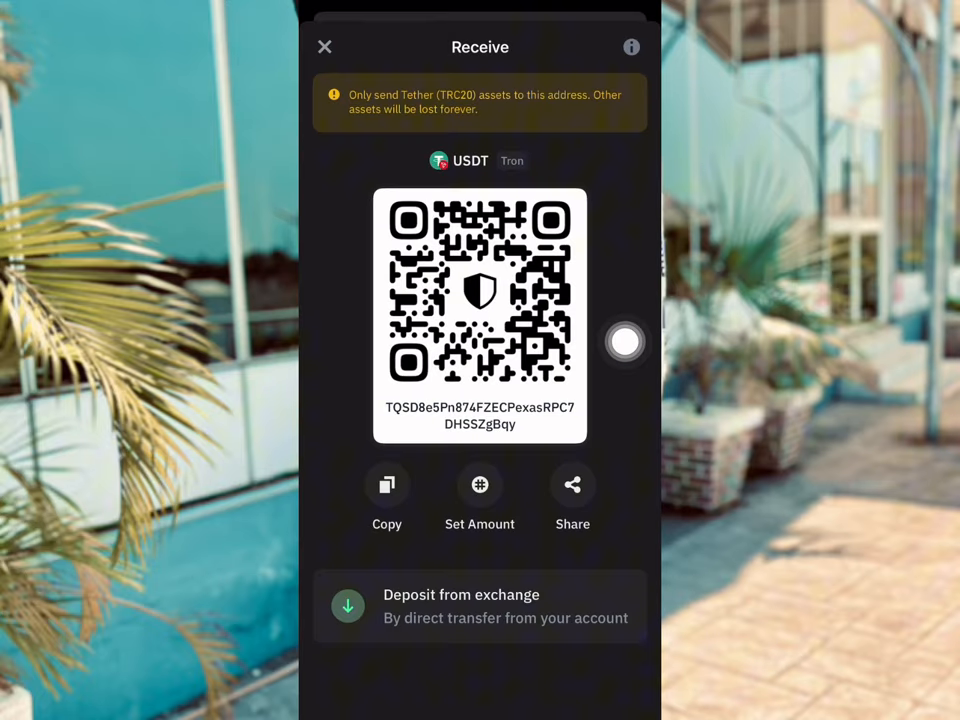
# View the Trust Wallet Tron USDT balance, now 38.646256 USDT.
pyautogui.click(324, 48)
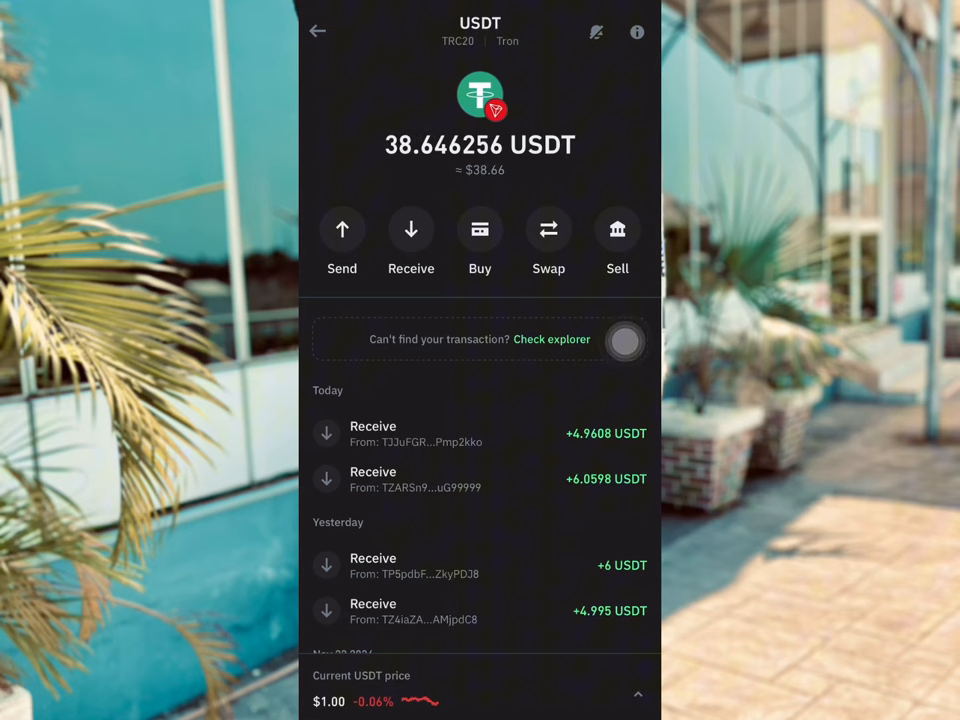
pyautogui.click(548, 228)
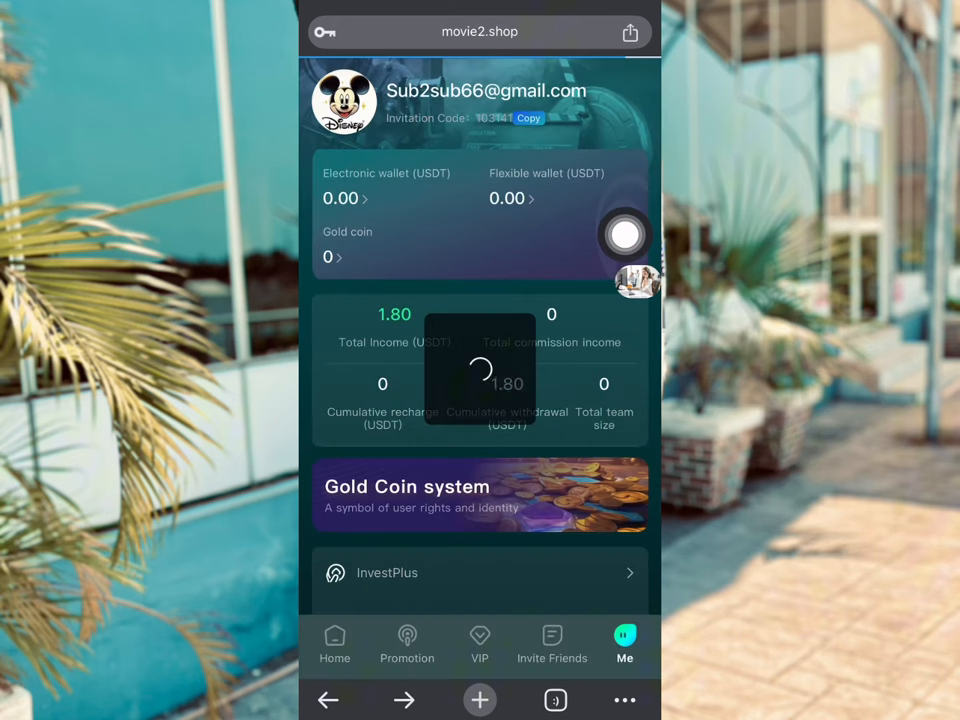
# Attempt the 45 USDT 2-Star Package unlock and acknowledge the insufficient balance refusal.
pyautogui.click(480, 644)
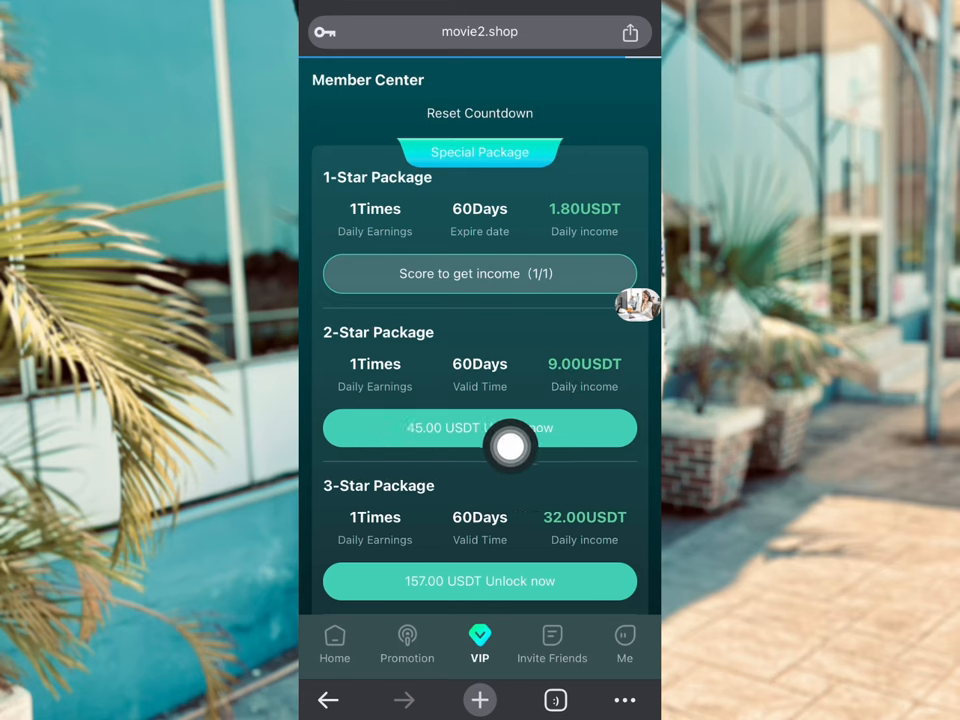
pyautogui.click(480, 428)
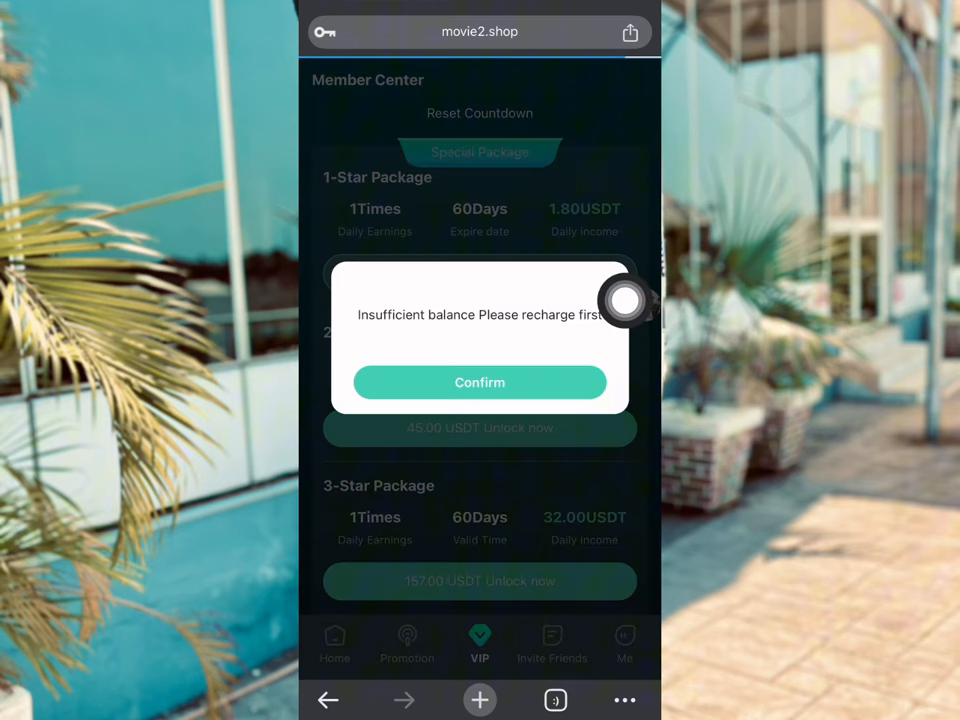
pyautogui.click(480, 382)
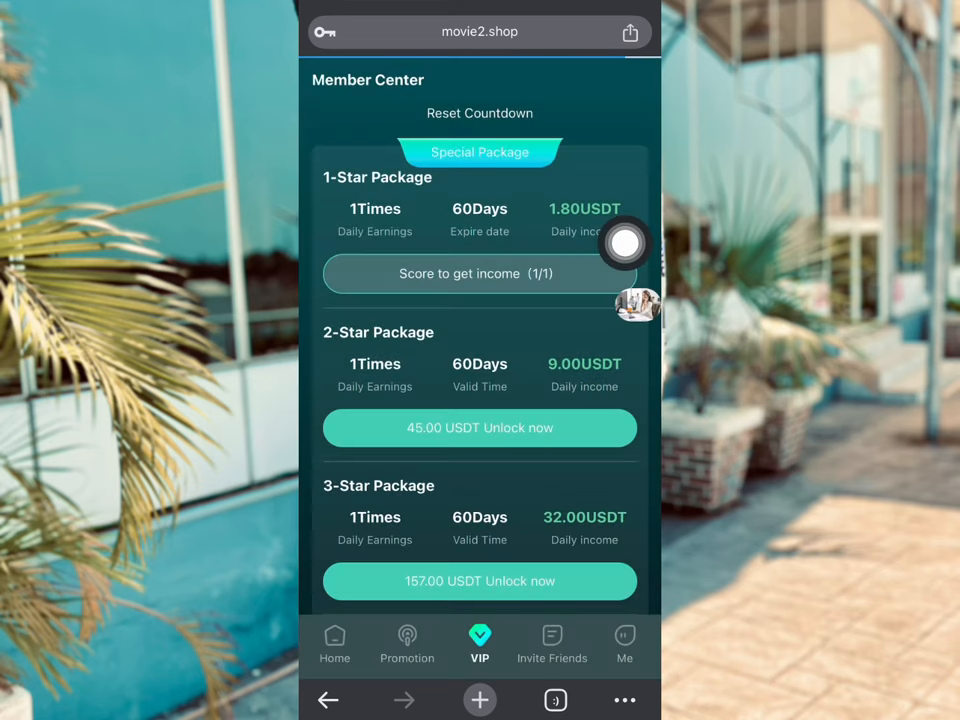
# Choose TRX recharge, view its deposit address, mark it complete and return to the Member Center.
pyautogui.click(480, 428)
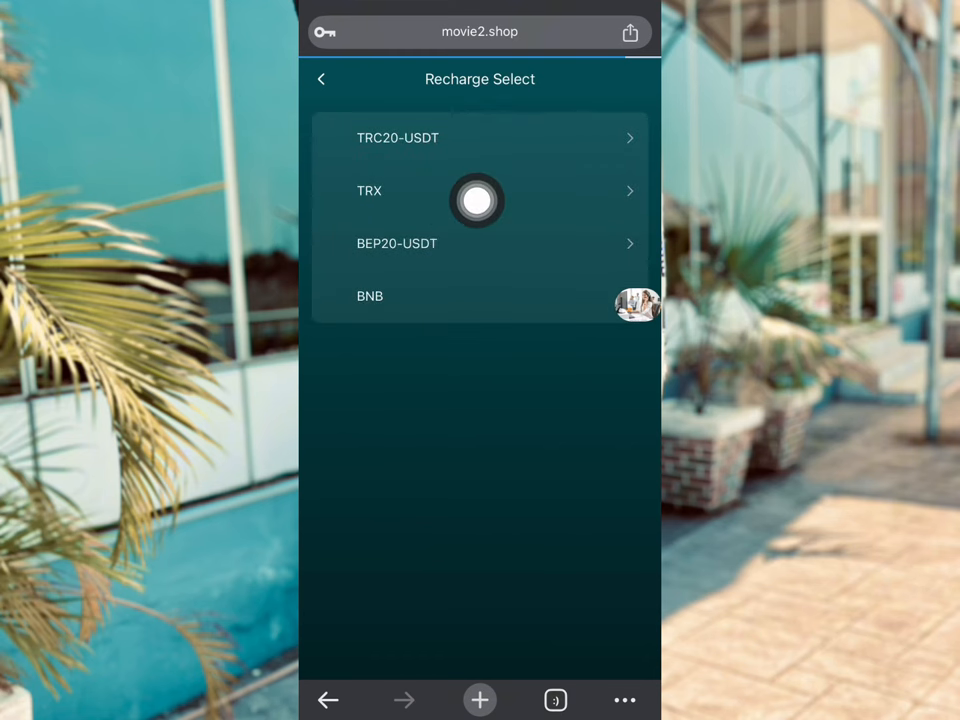
pyautogui.moveTo(624, 84)
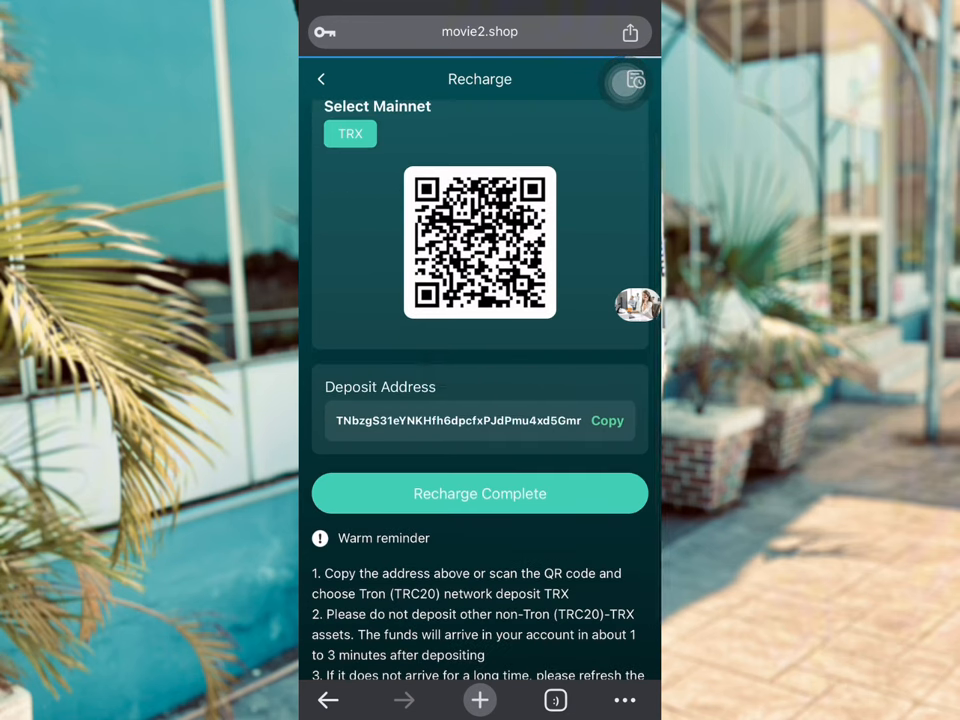
pyautogui.click(480, 492)
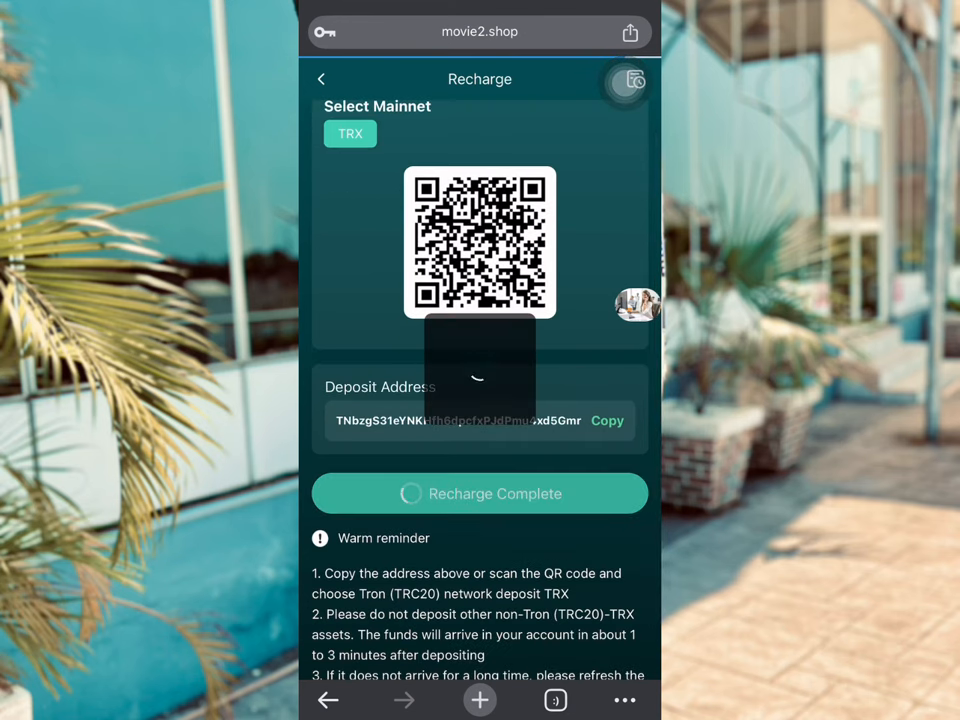
pyautogui.click(320, 80)
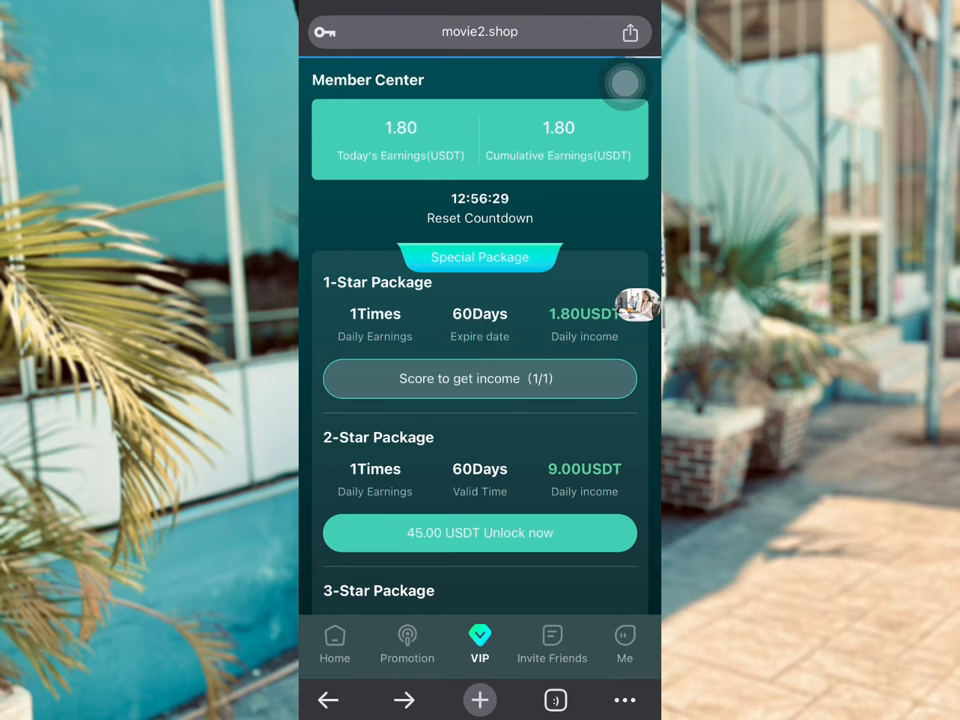
# Go Home, reach the Invite Friends page and copy the invitation link.
pyautogui.scroll(-3)
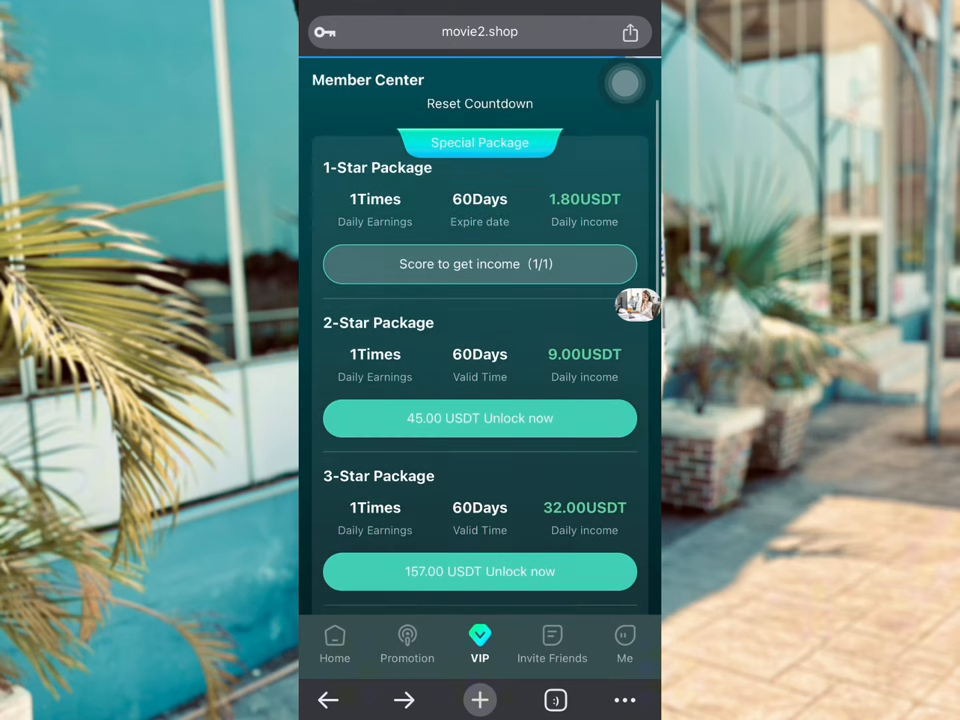
pyautogui.scroll(-3)
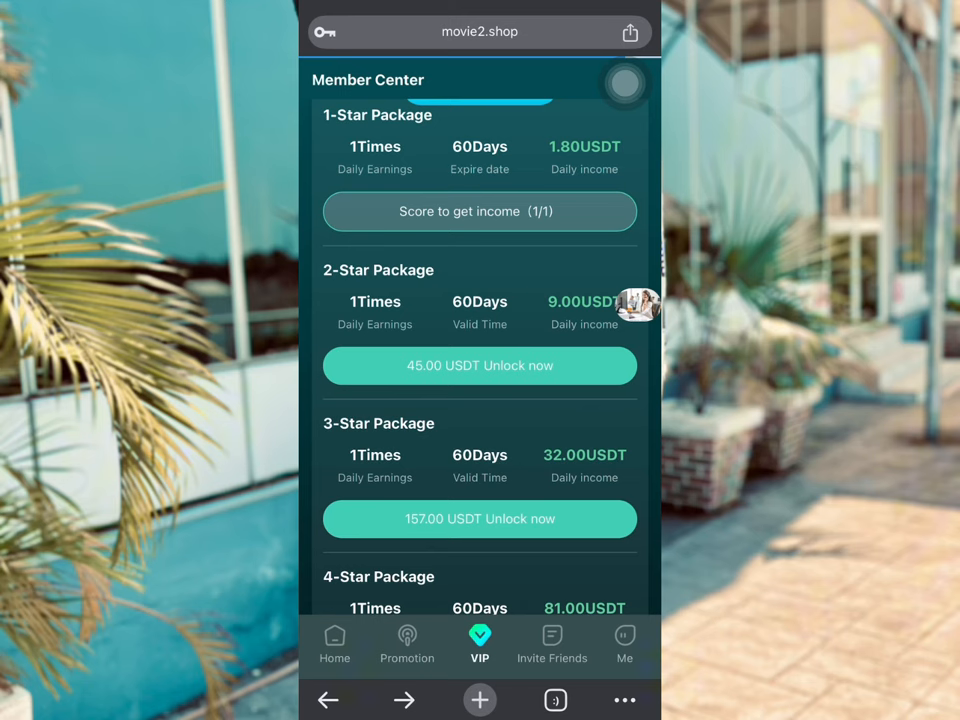
pyautogui.click(334, 644)
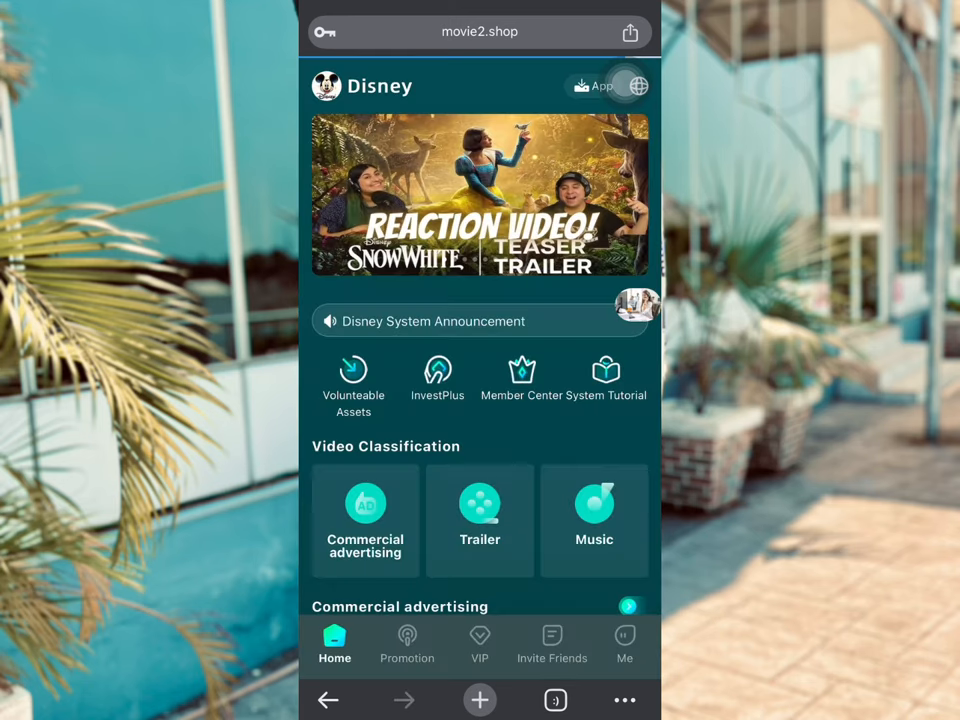
pyautogui.click(552, 644)
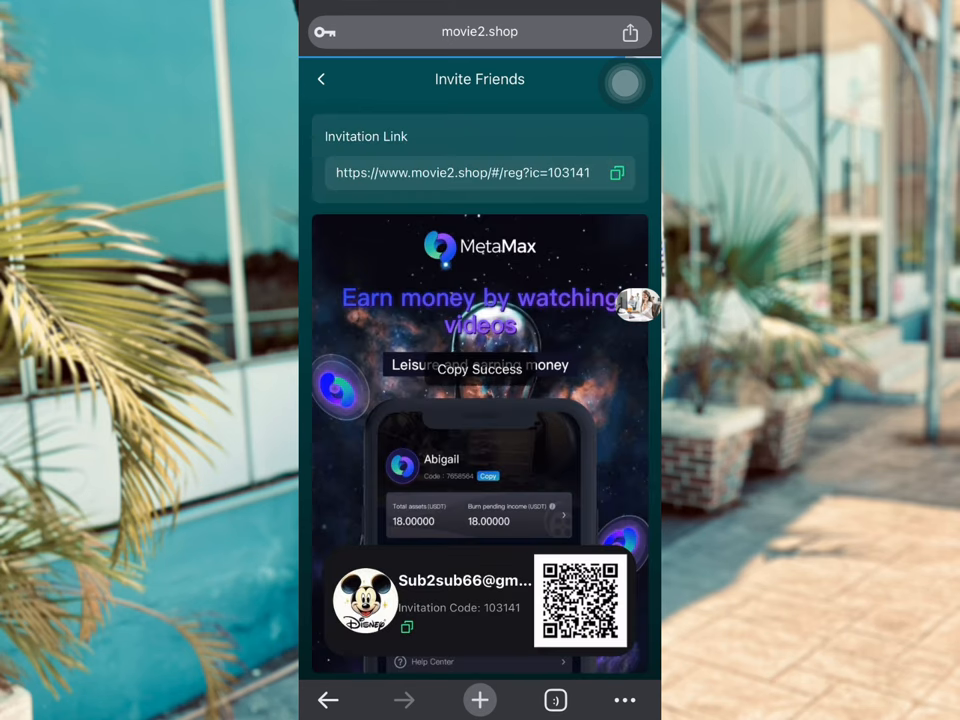
pyautogui.click(616, 172)
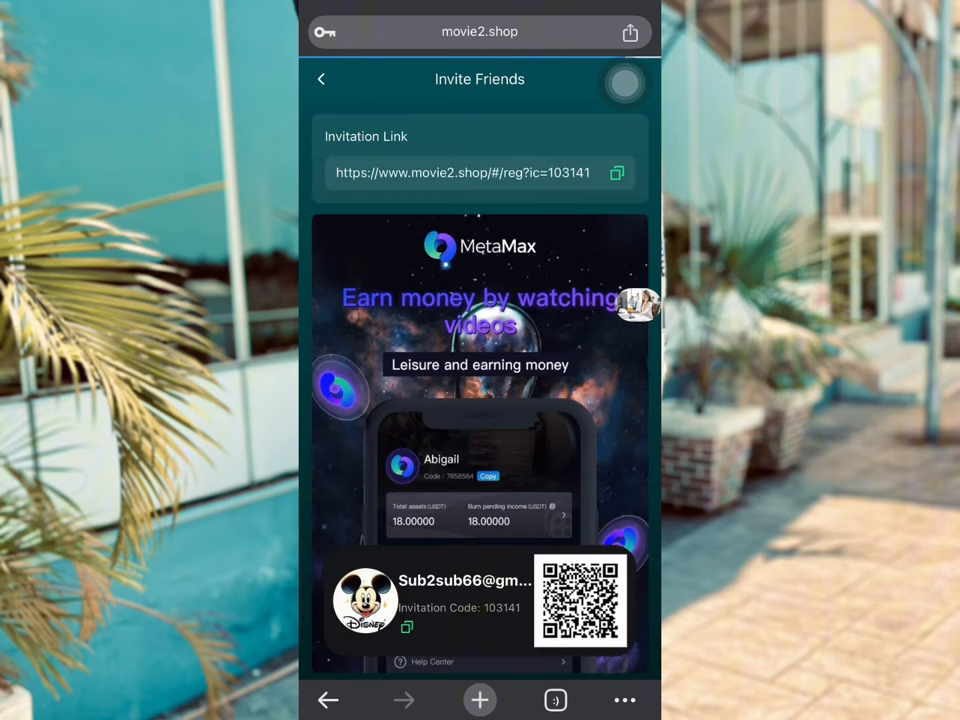